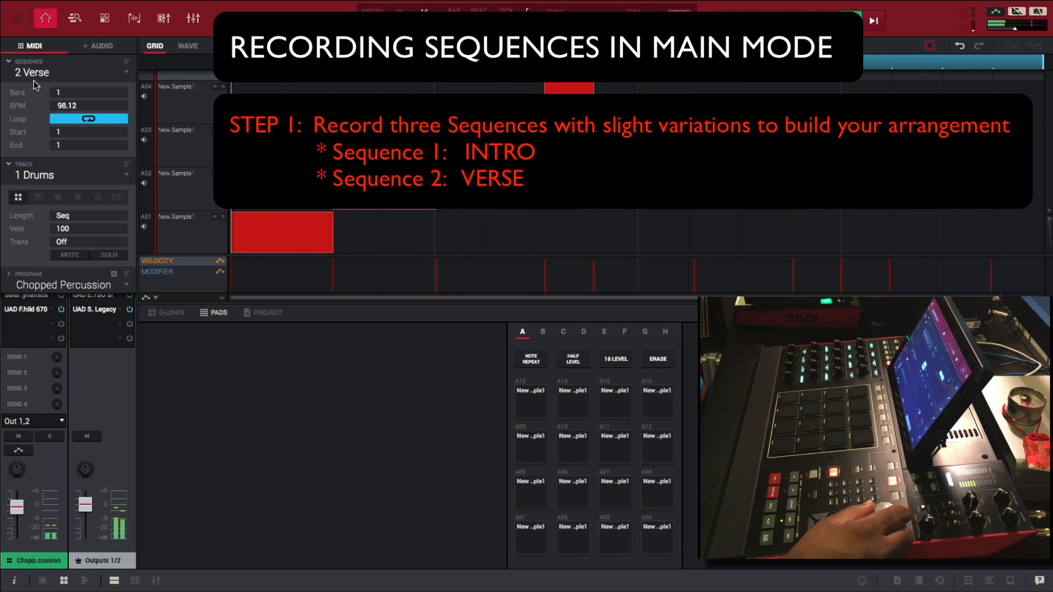
Record sequence 2 Verse on the Drums track as a variation of the Intro.
left_click(530, 446)
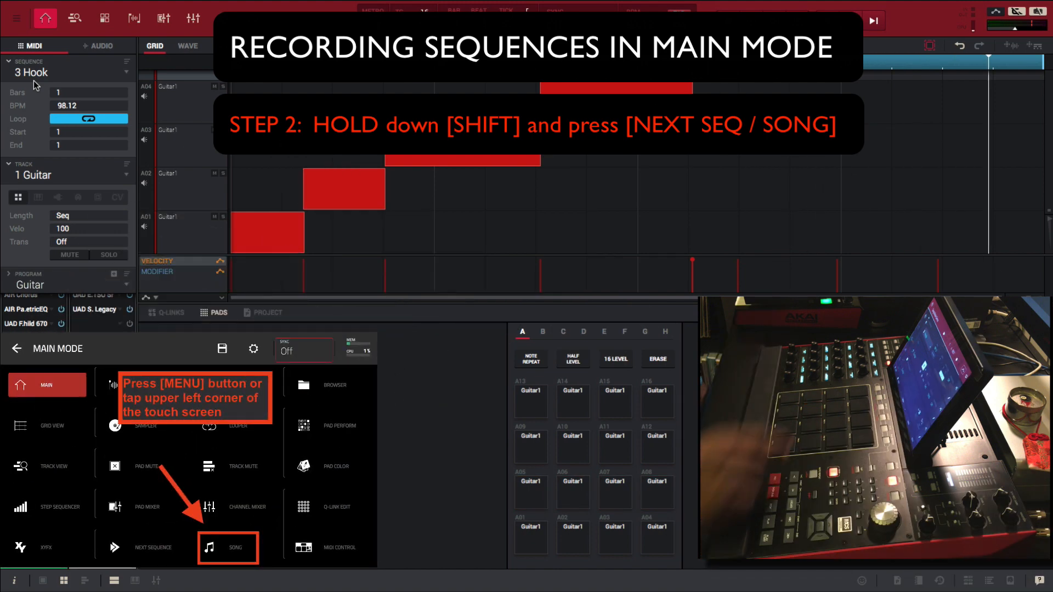
Enter Song mode and add Intro, Verse and Hook as the steps of Song Demo 1.
left_click(227, 547)
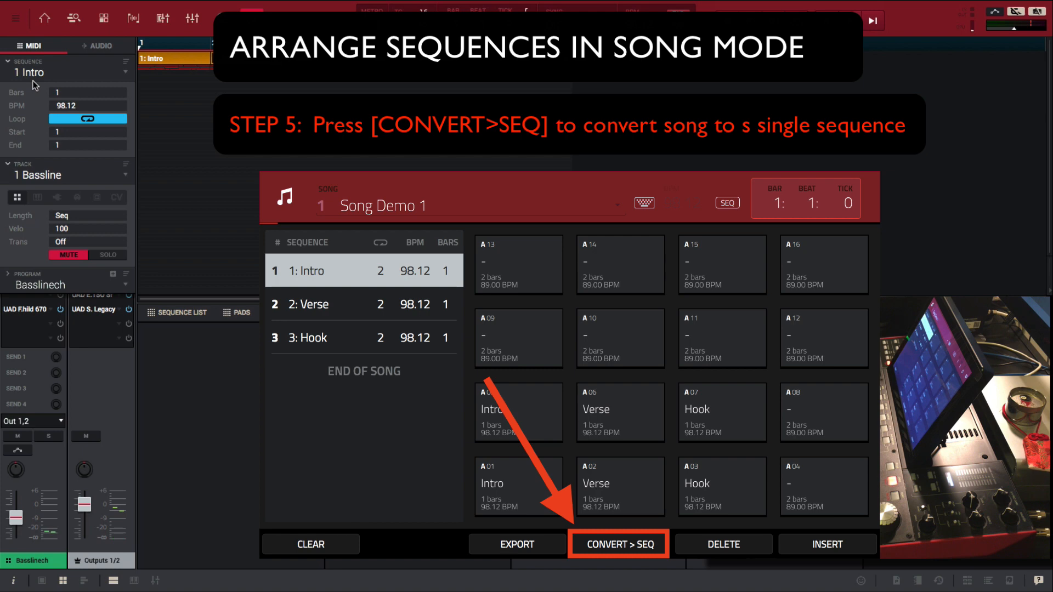
Convert Song Demo 1 into the single 6-bar sequence '4 From Song 1- Song'.
left_click(617, 545)
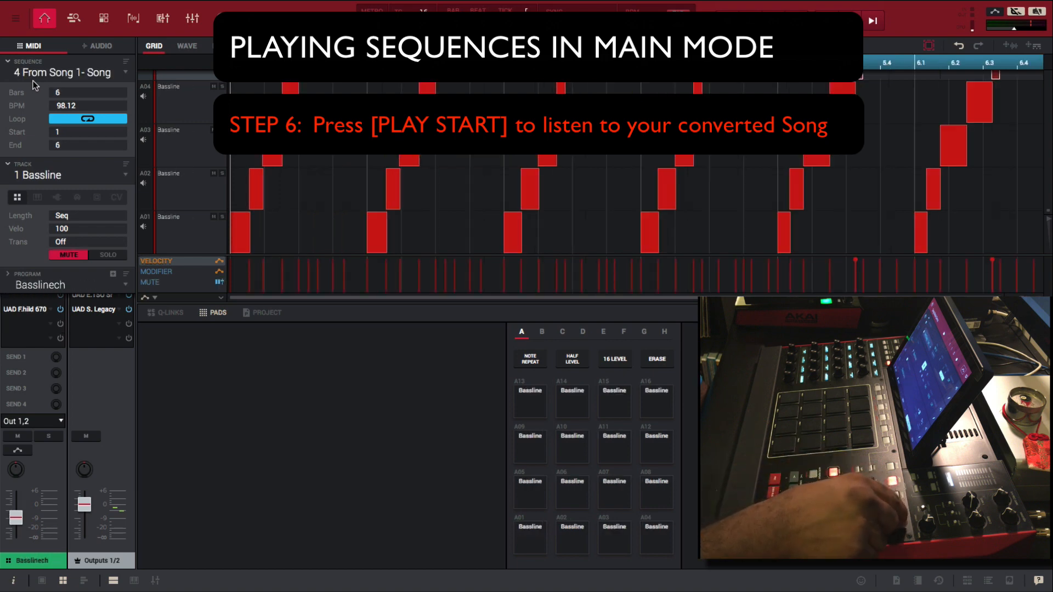
left_click(872, 19)
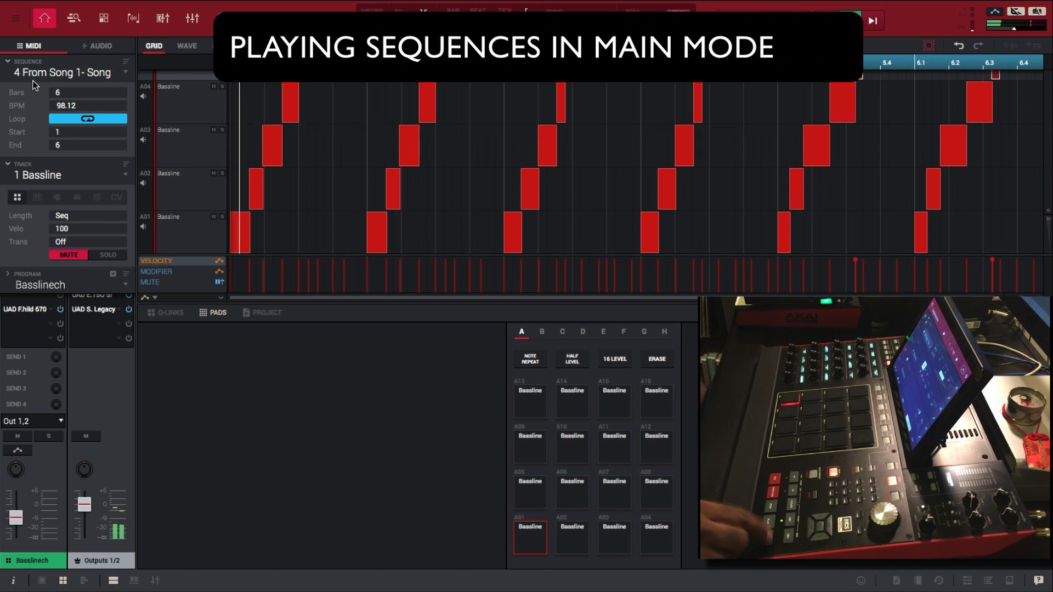
left_click(530, 446)
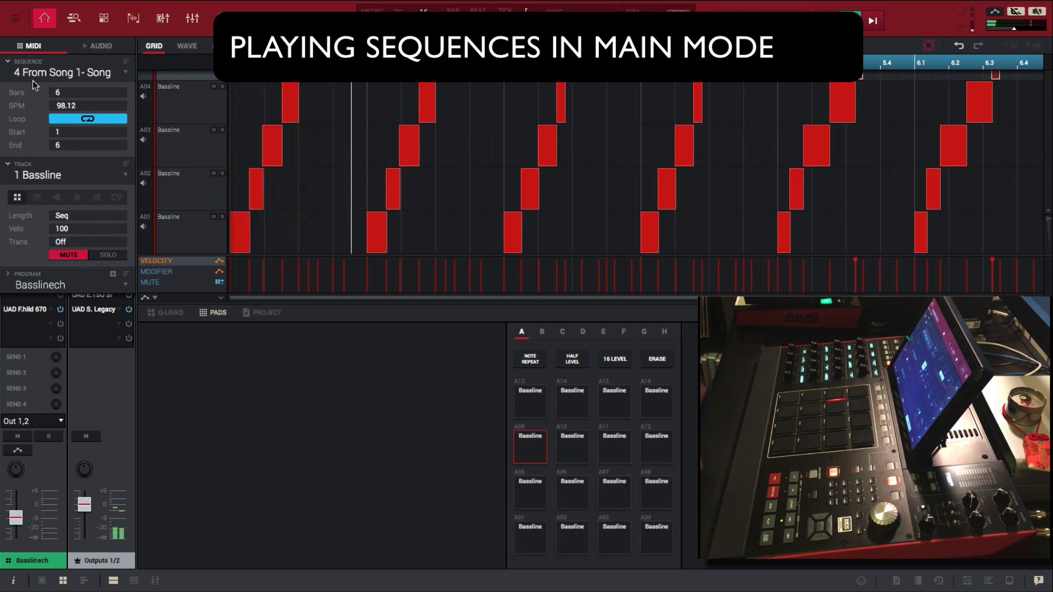
left_click(614, 490)
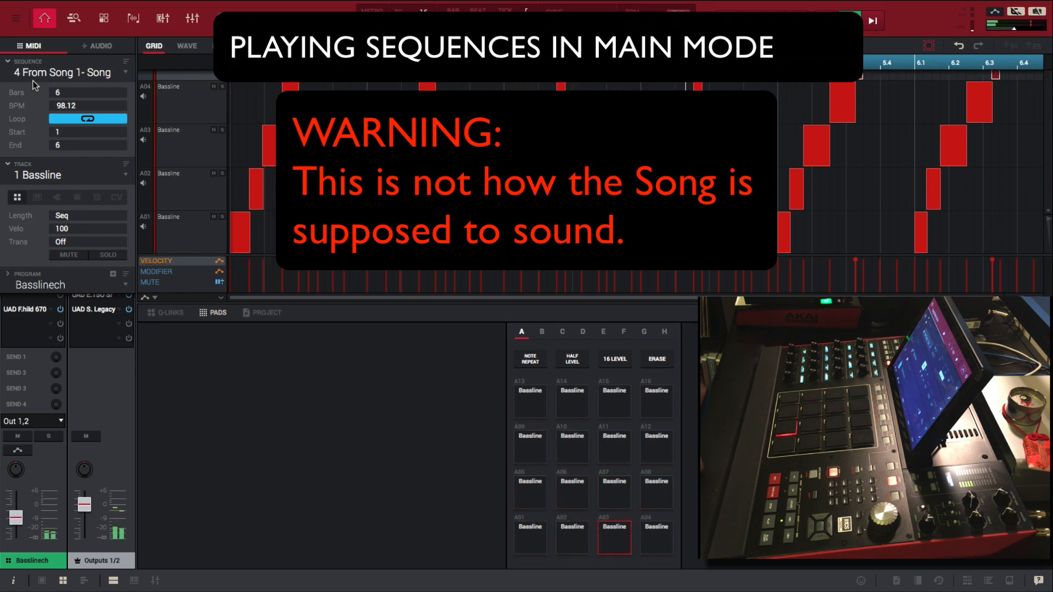
left_click(572, 535)
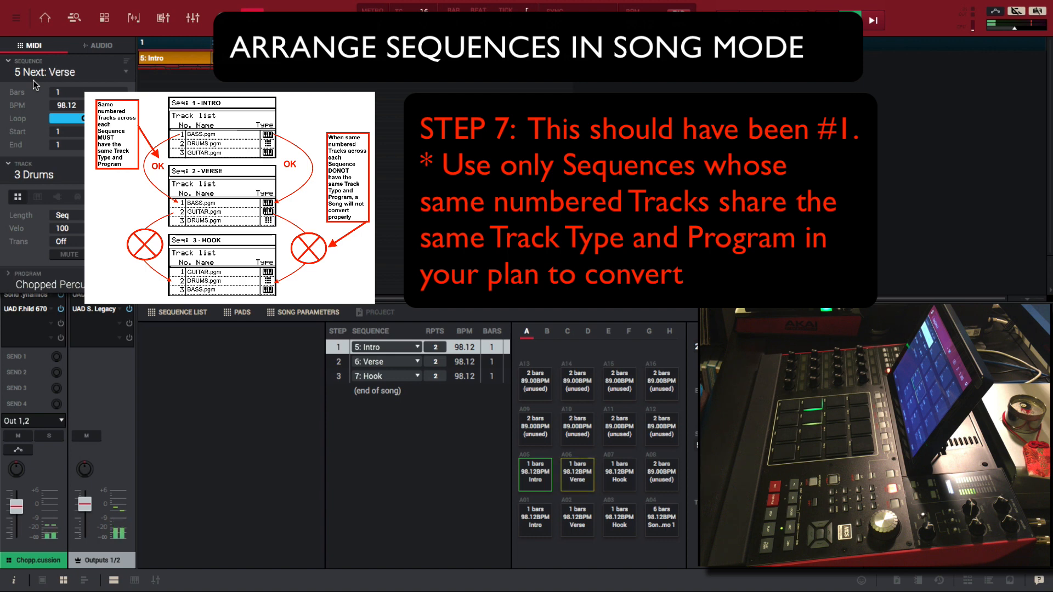
Replace the song steps with sequences 5 Intro, 6 Verse and 7 Hook.
left_click(386, 361)
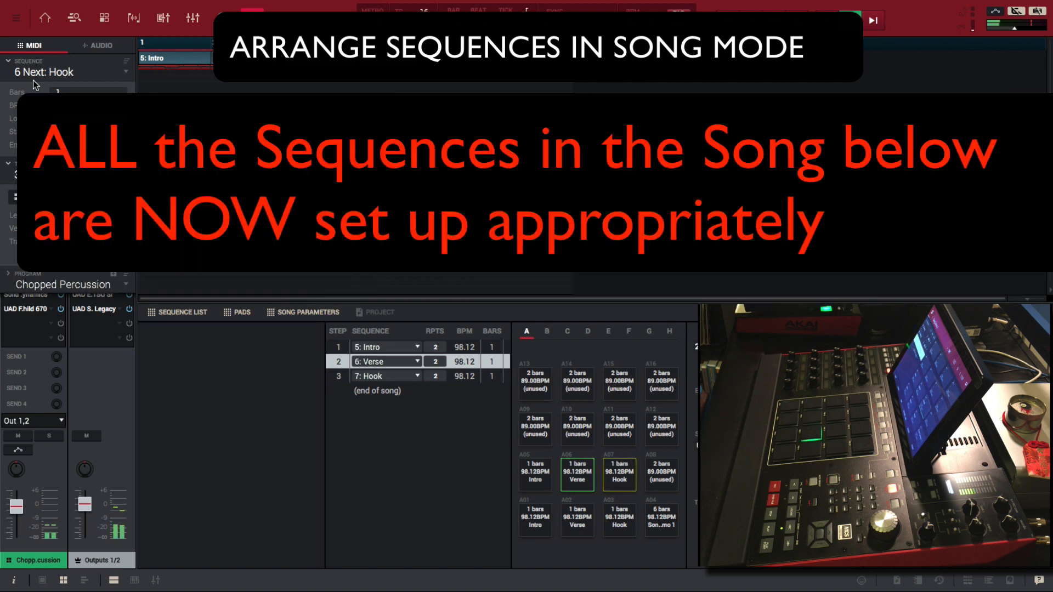
left_click(370, 375)
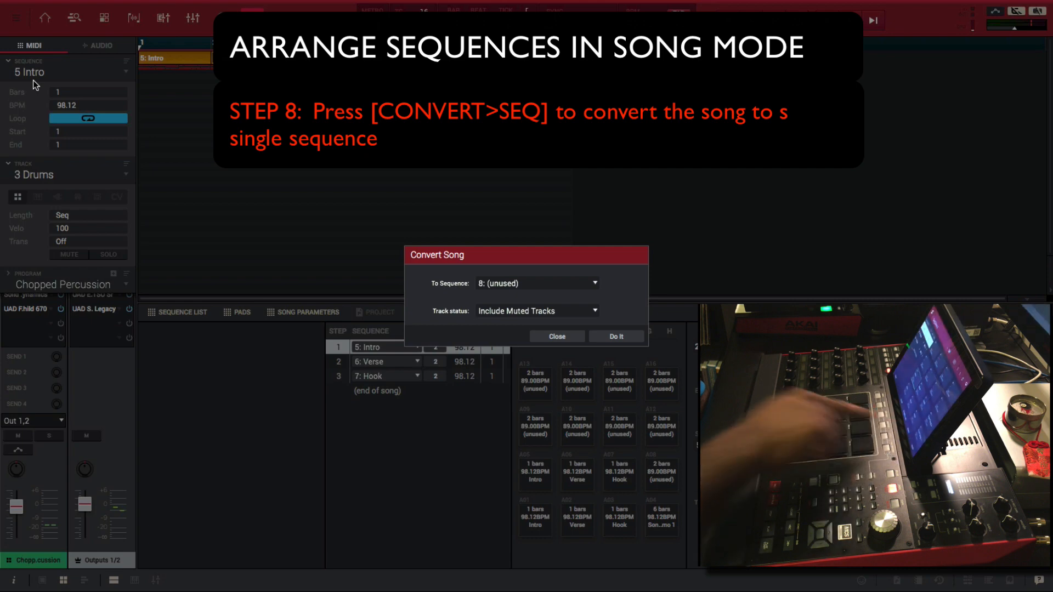
Convert the song into sequence 8 'From Song 2- Song', including muted tracks.
left_click(614, 337)
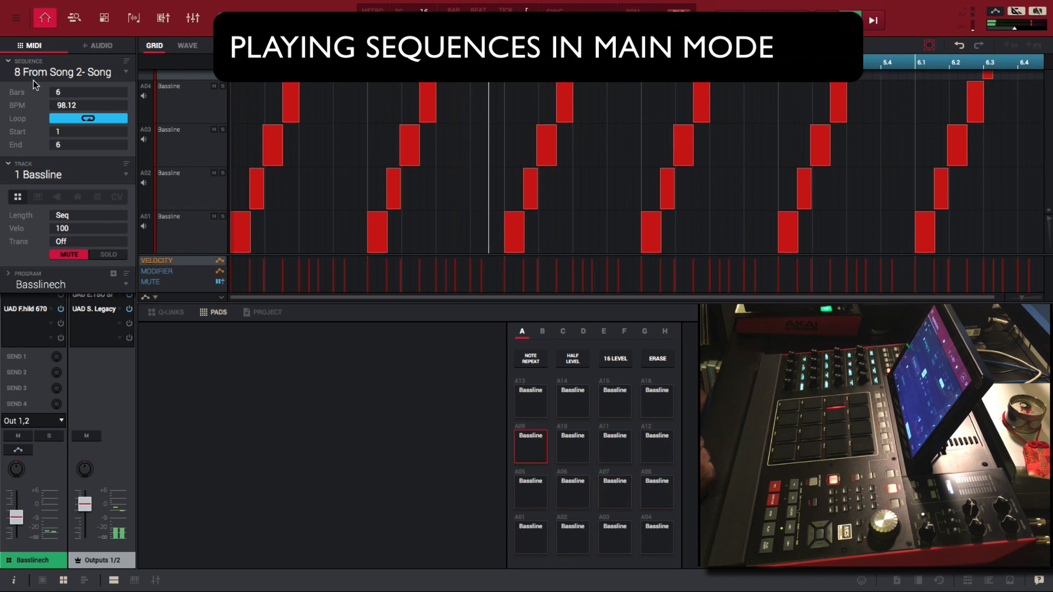
left_click(613, 493)
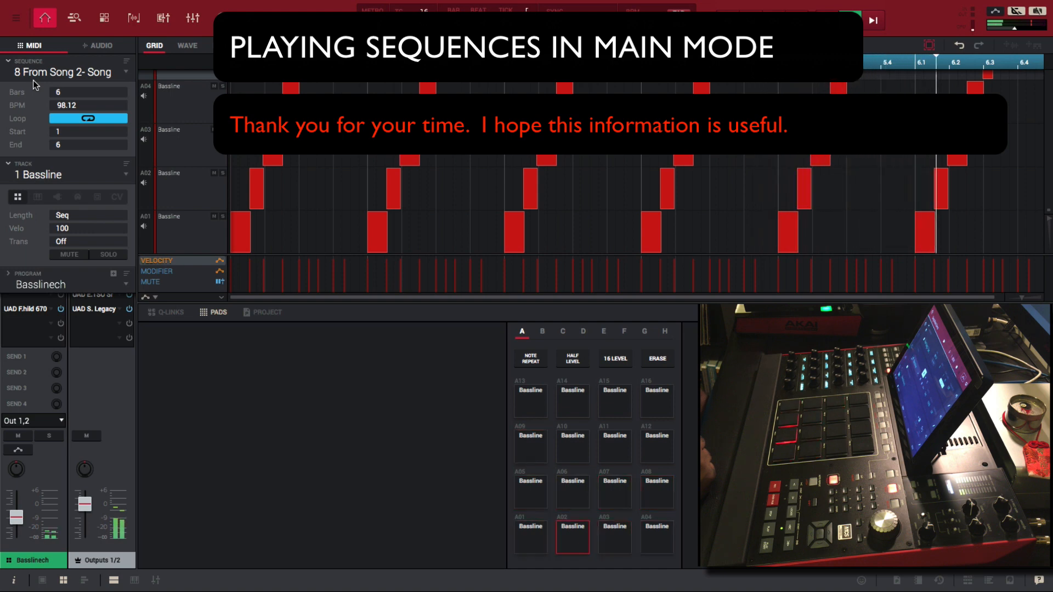
left_click(530, 447)
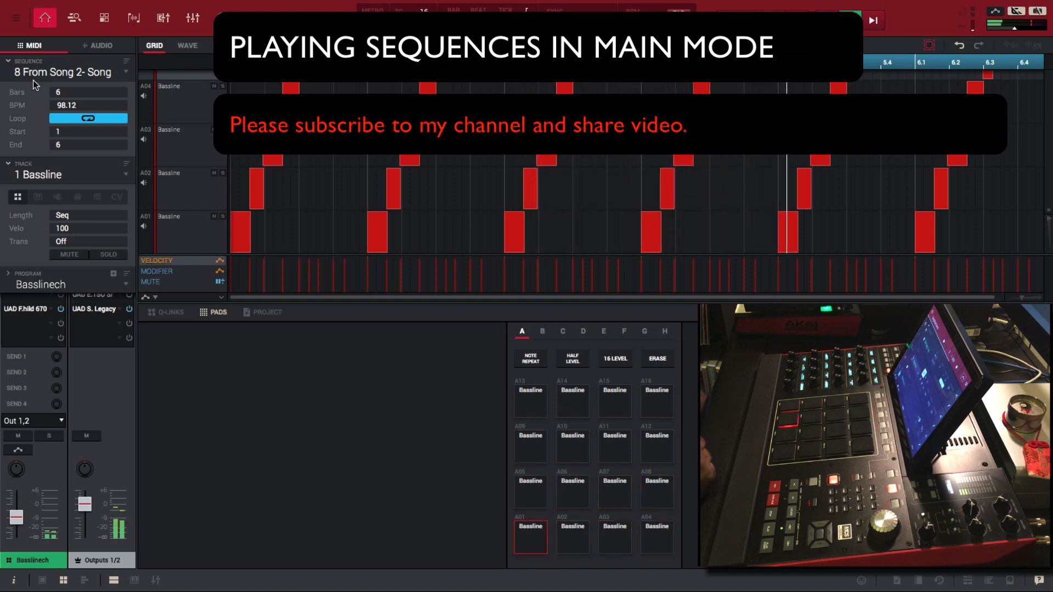
left_click(529, 447)
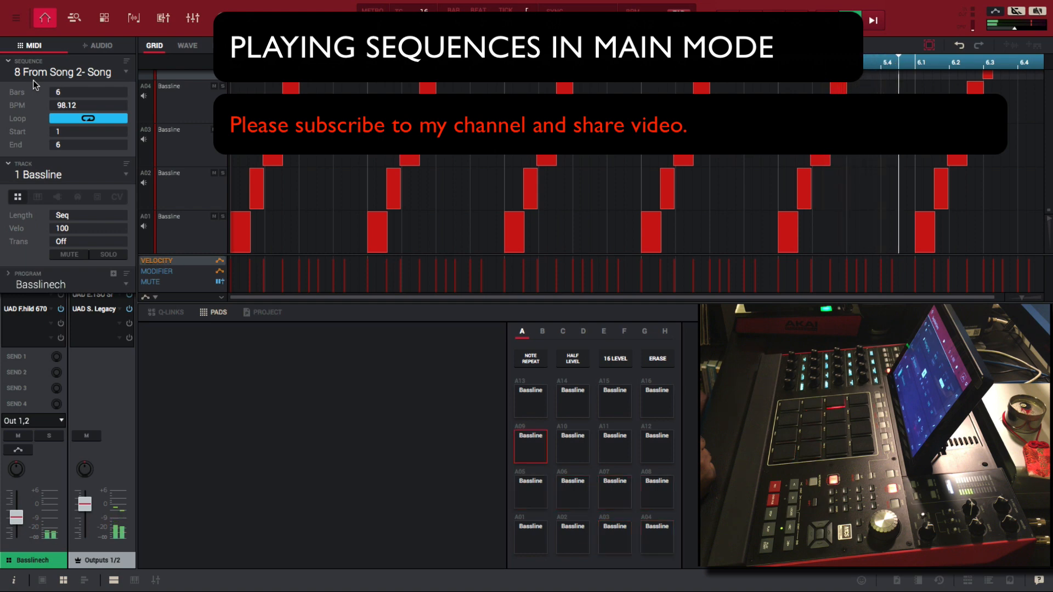